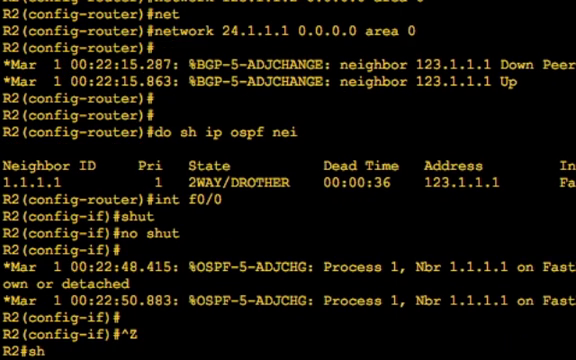
text(ip)
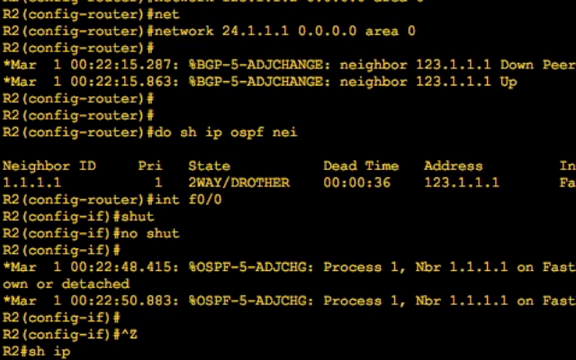
text(ospf nei)
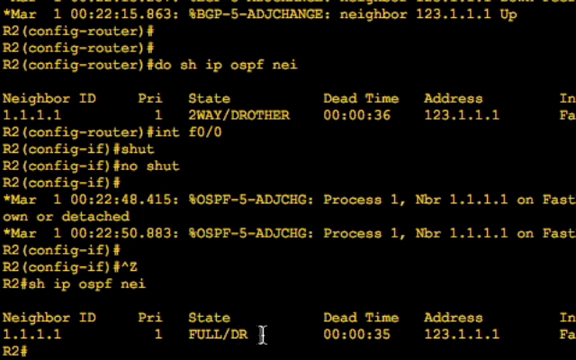
scroll(down, 3)
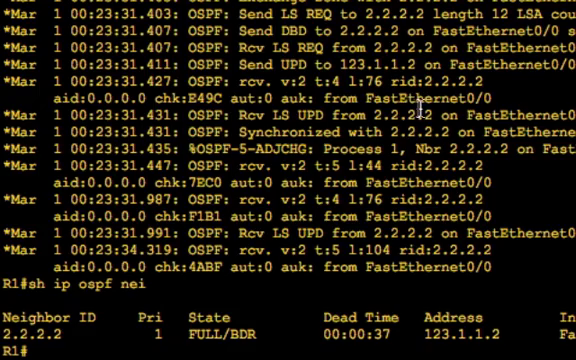
scroll(down, 3)
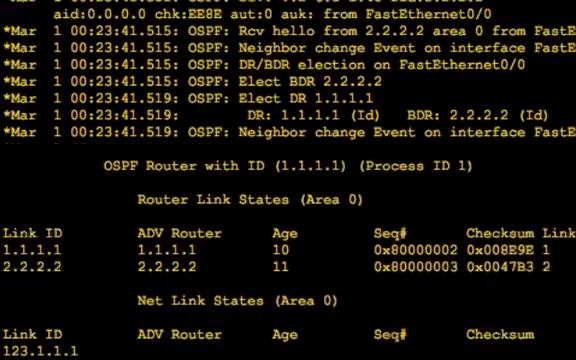
scroll(down, 3)
text(un)
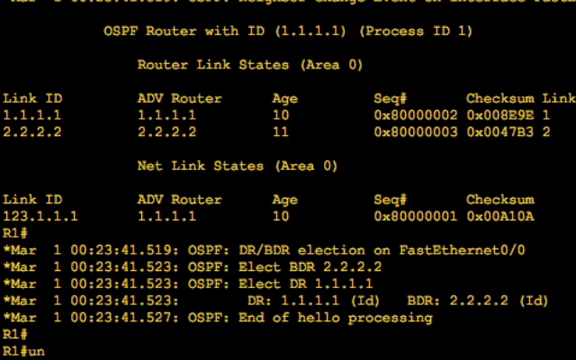
text(all)
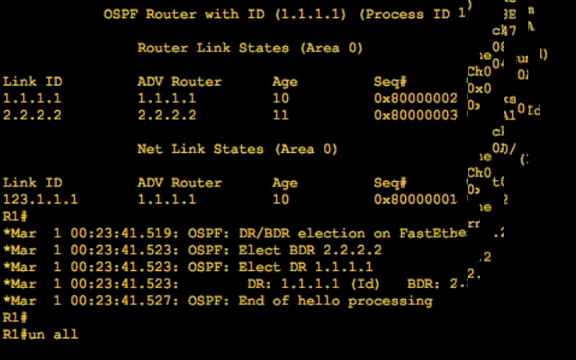